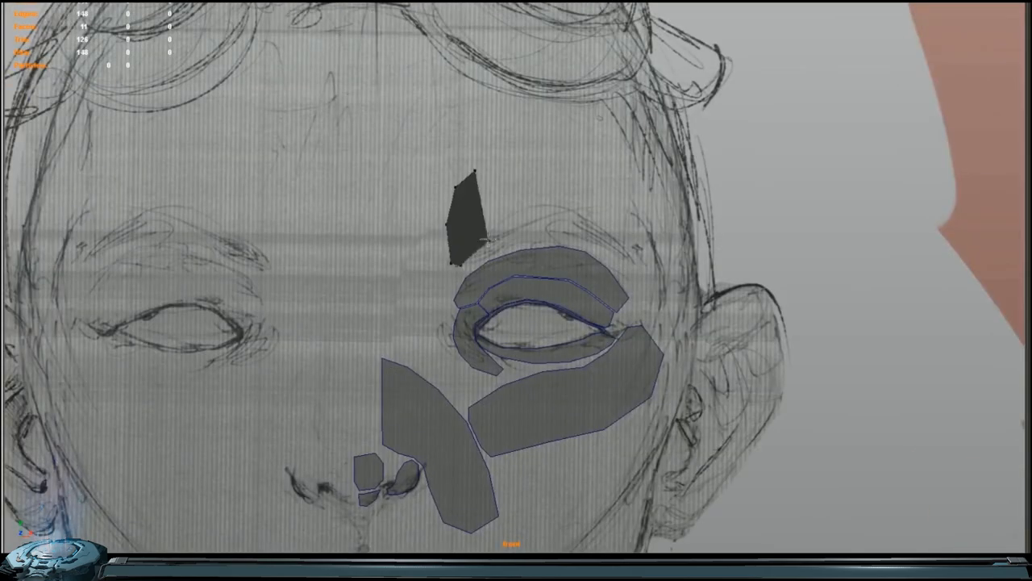
Bring up the context menu on the face patches over the sketch.
right_click(479, 401)
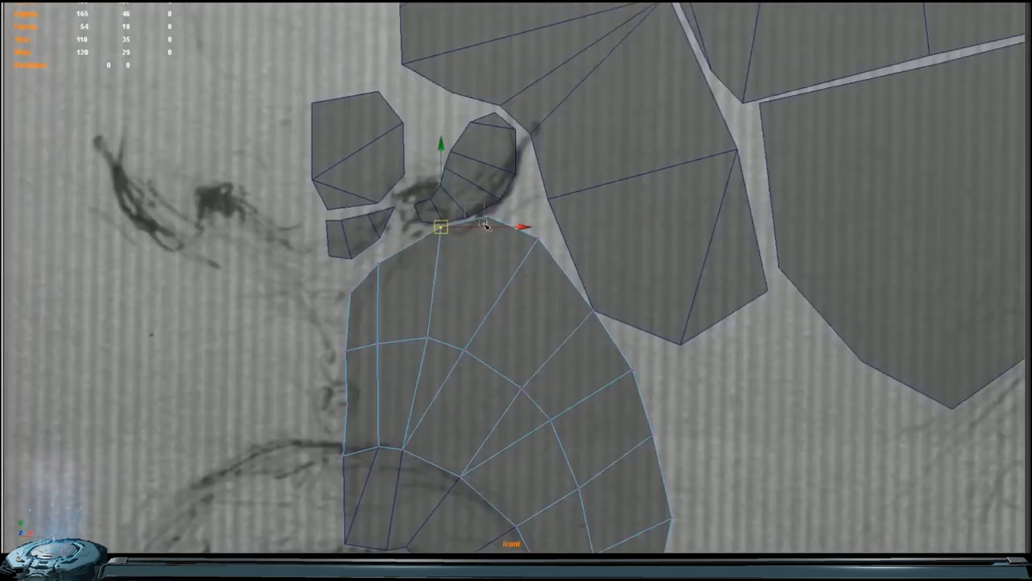
Quadrangulate the triangulated face patch from the marking menu.
right_click(484, 226)
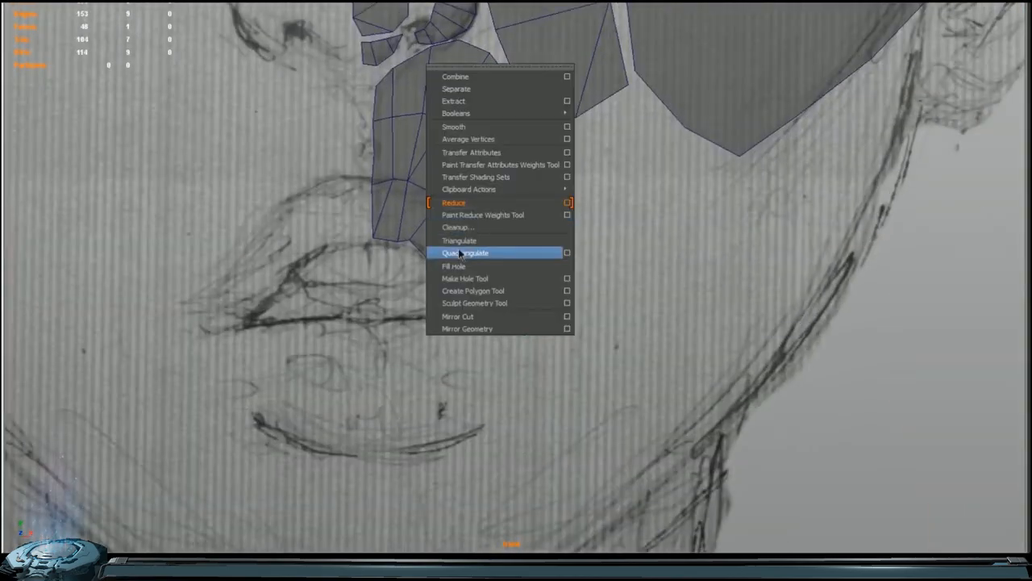
click(464, 252)
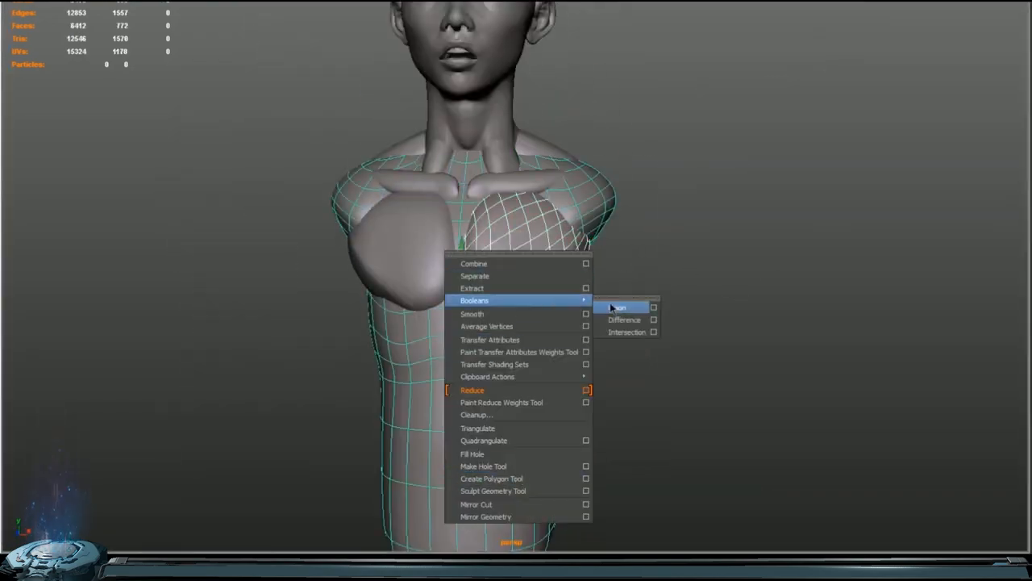
Union the breast mesh with the torso mesh using Booleans.
click(618, 307)
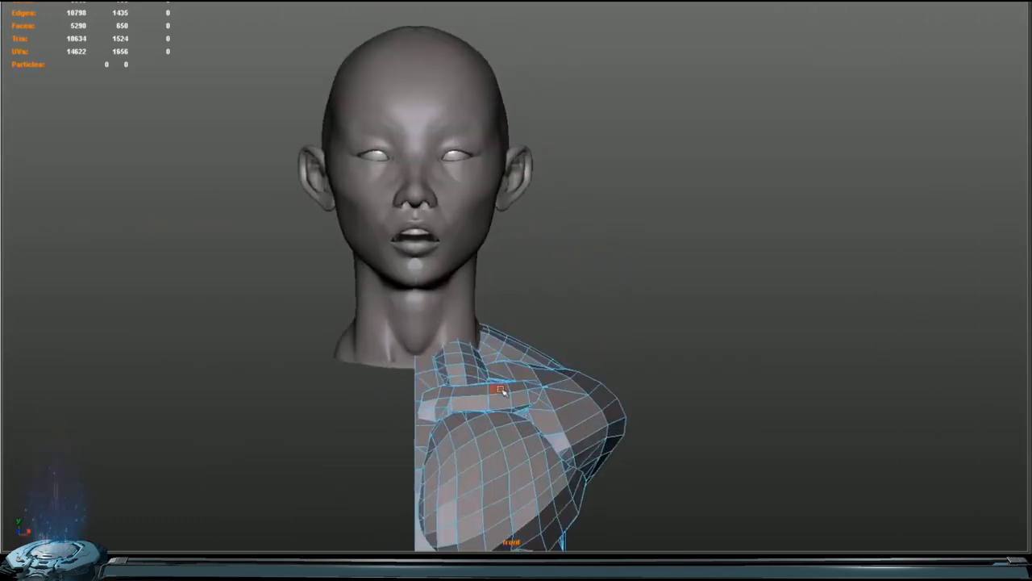
Reshape the torso's shoulder vertices, then union the arm mesh with the torso.
drag(500, 391, 630, 339)
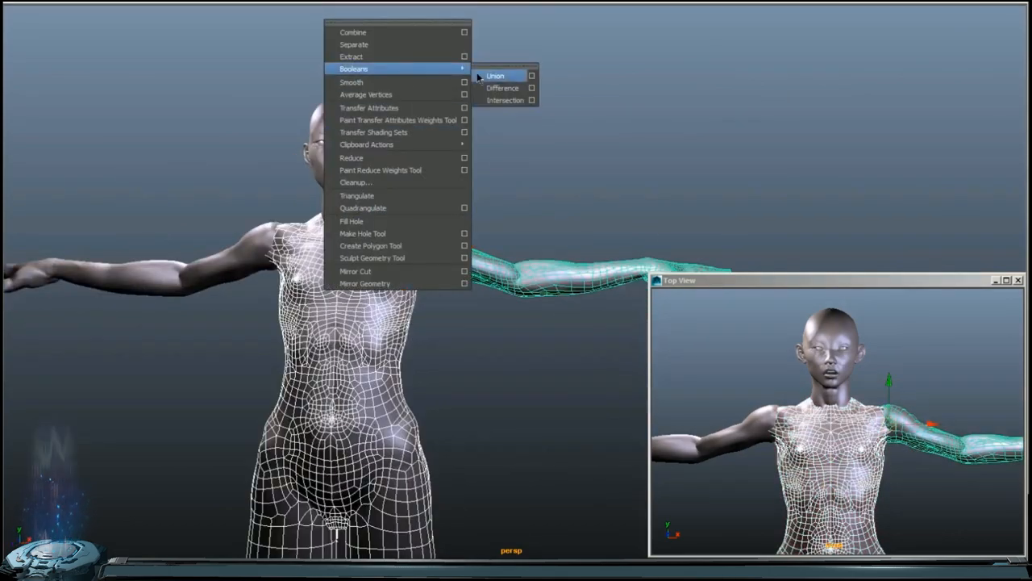
click(495, 76)
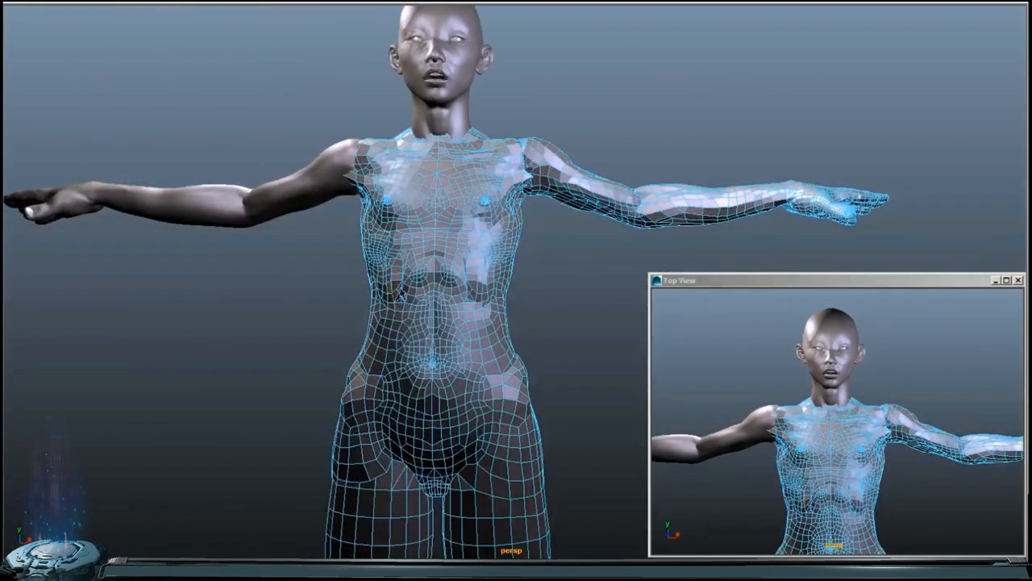